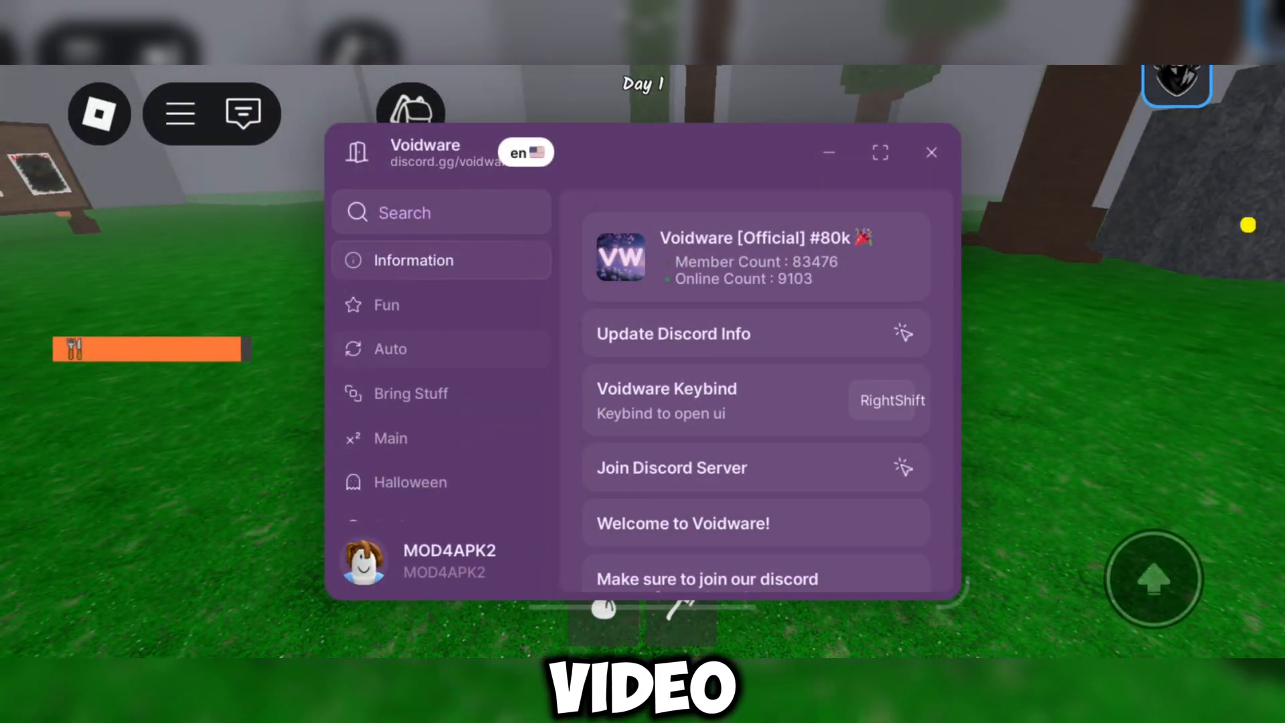
Switch on Auto Chop Trees under Tree Aura in Voidware's Main tab
click(391, 438)
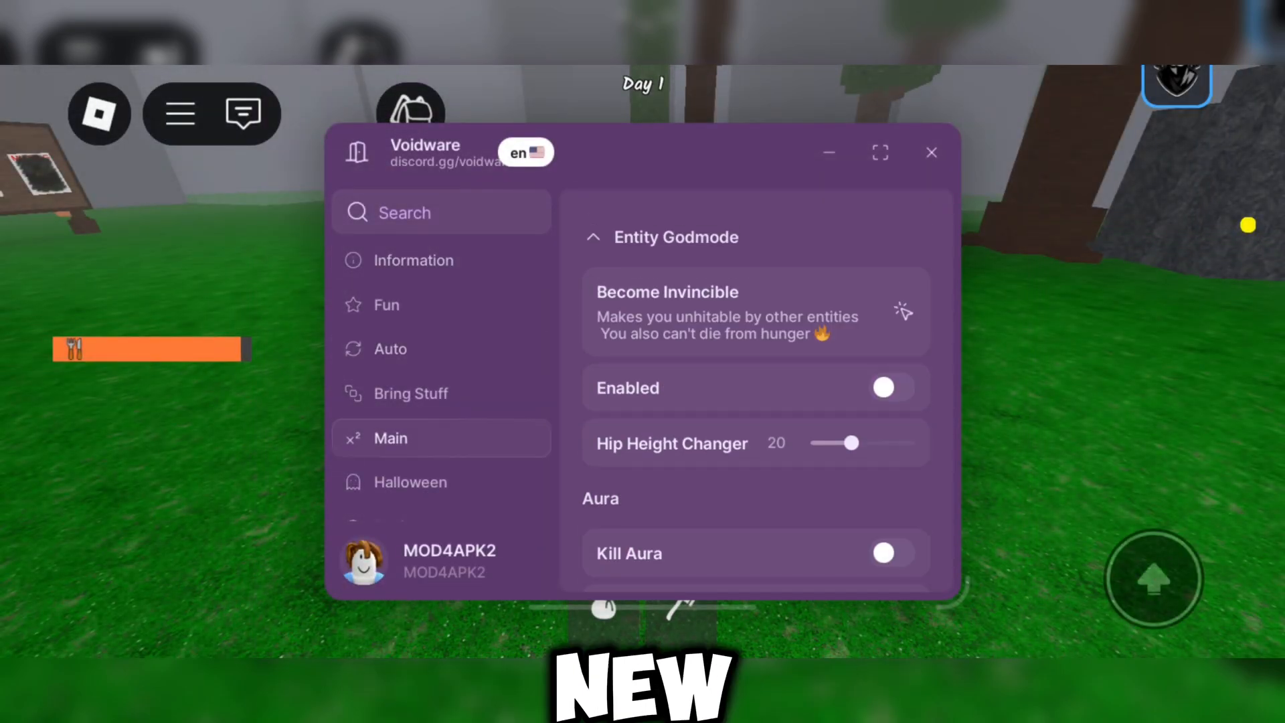
scroll(down, 3)
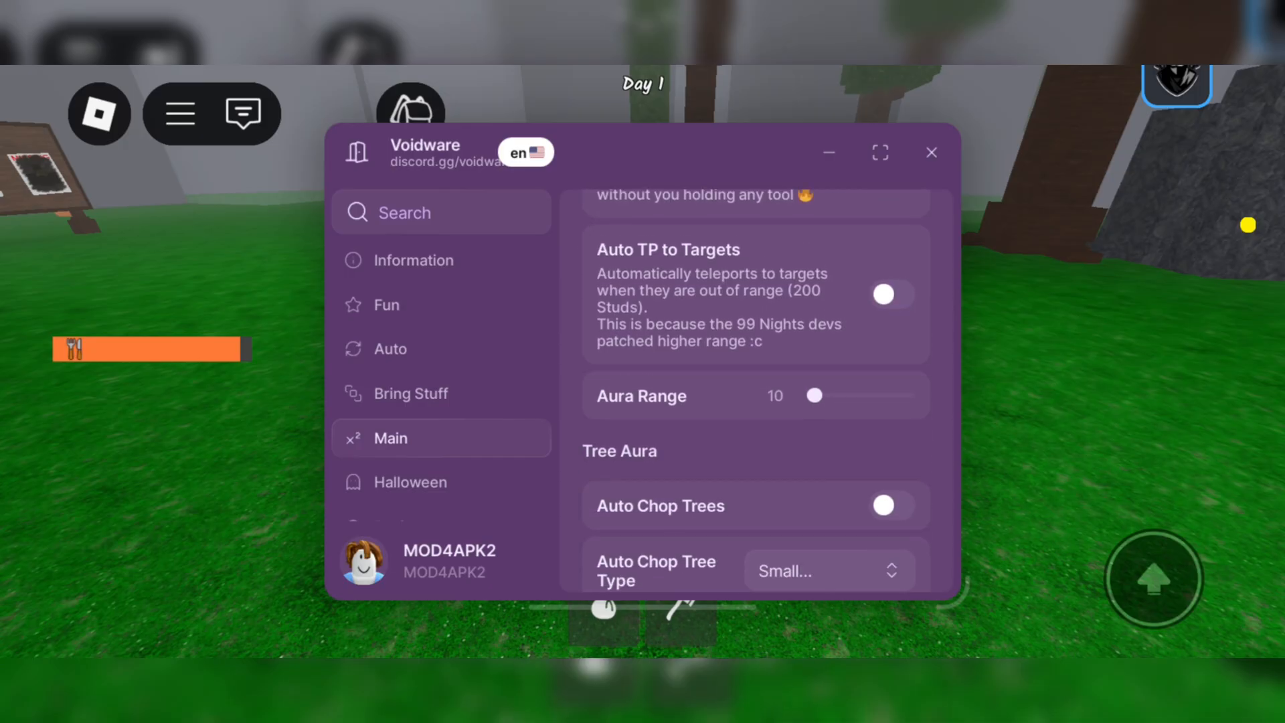
scroll(down, 3)
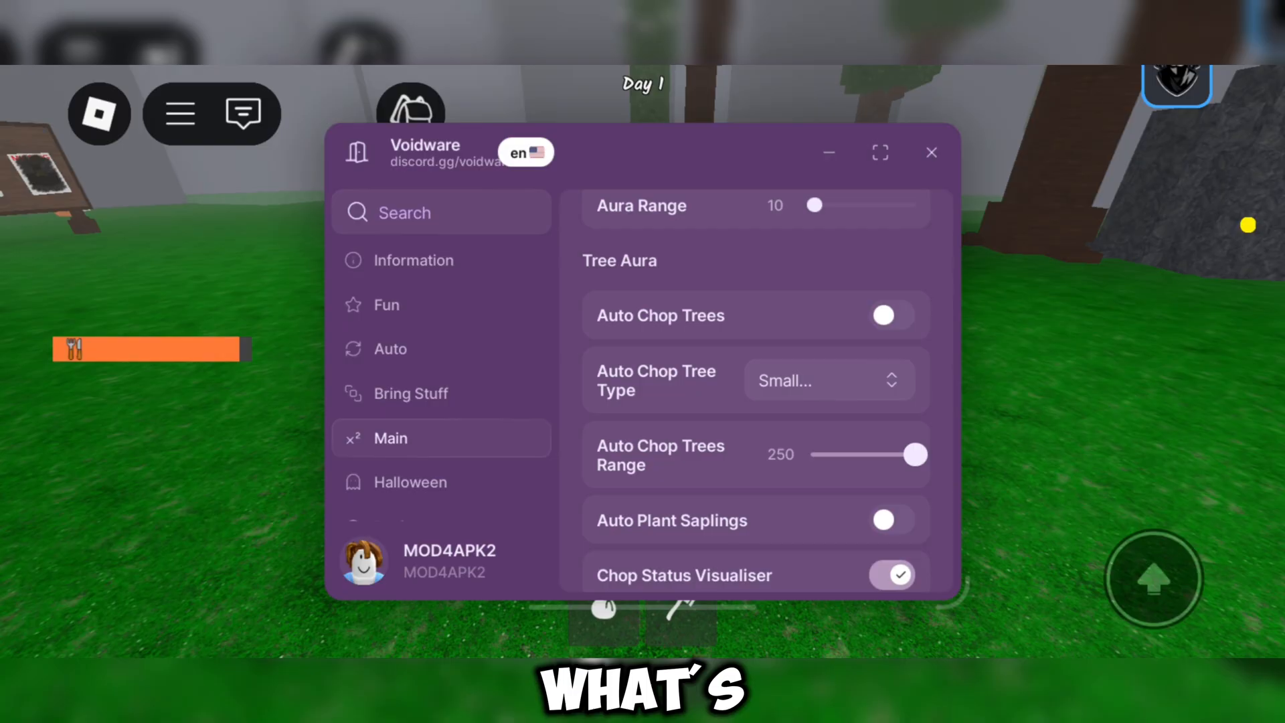
click(892, 314)
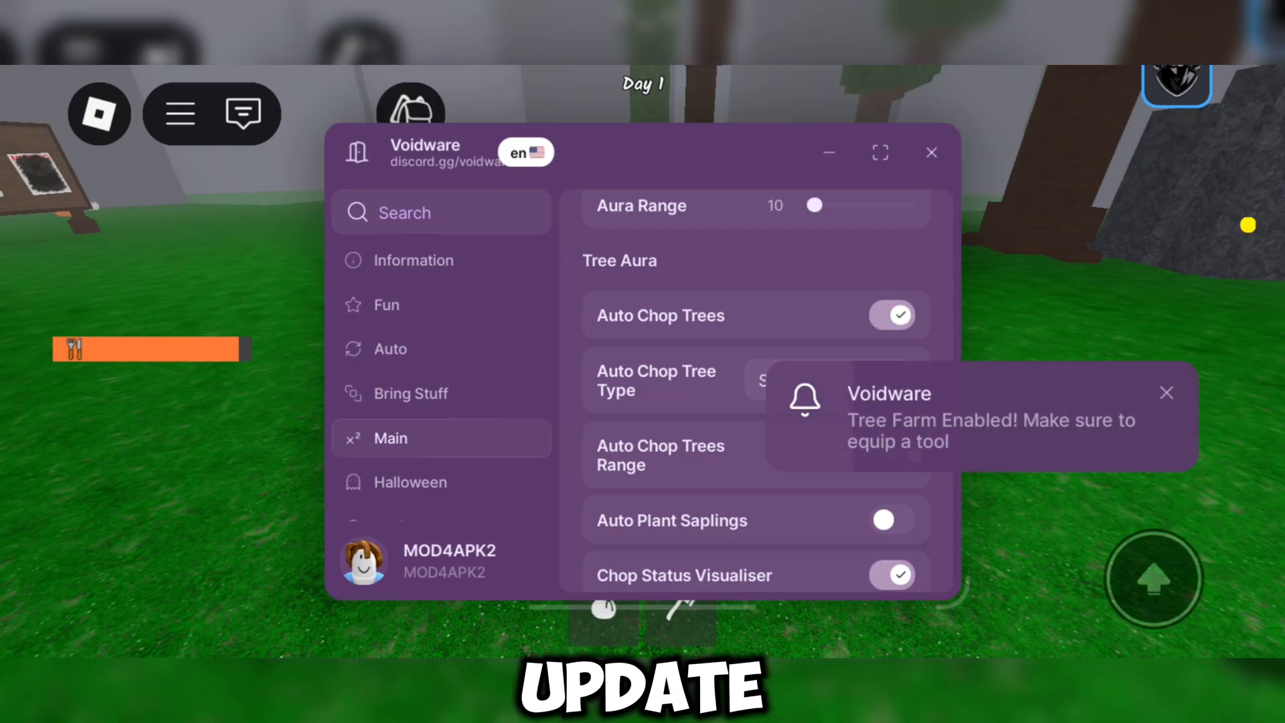
Hide the Voidware window and let the character auto-chop nearby trees with the axe
click(929, 152)
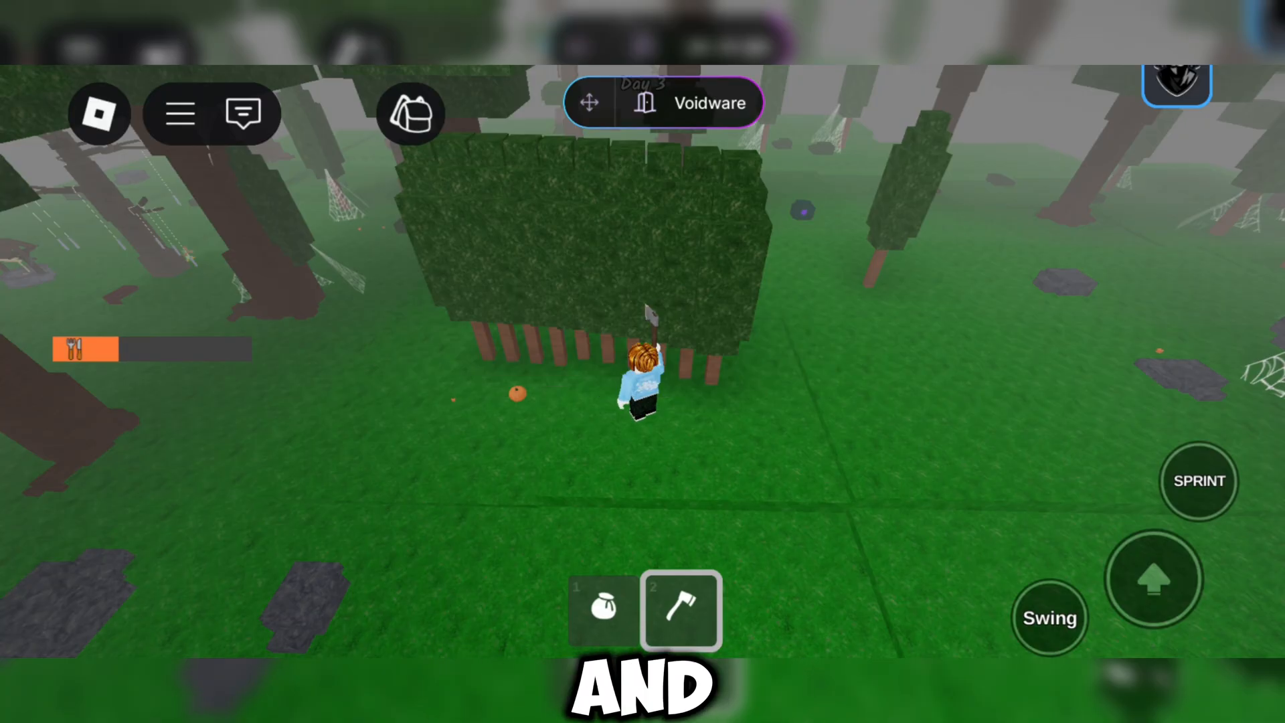
click(1049, 617)
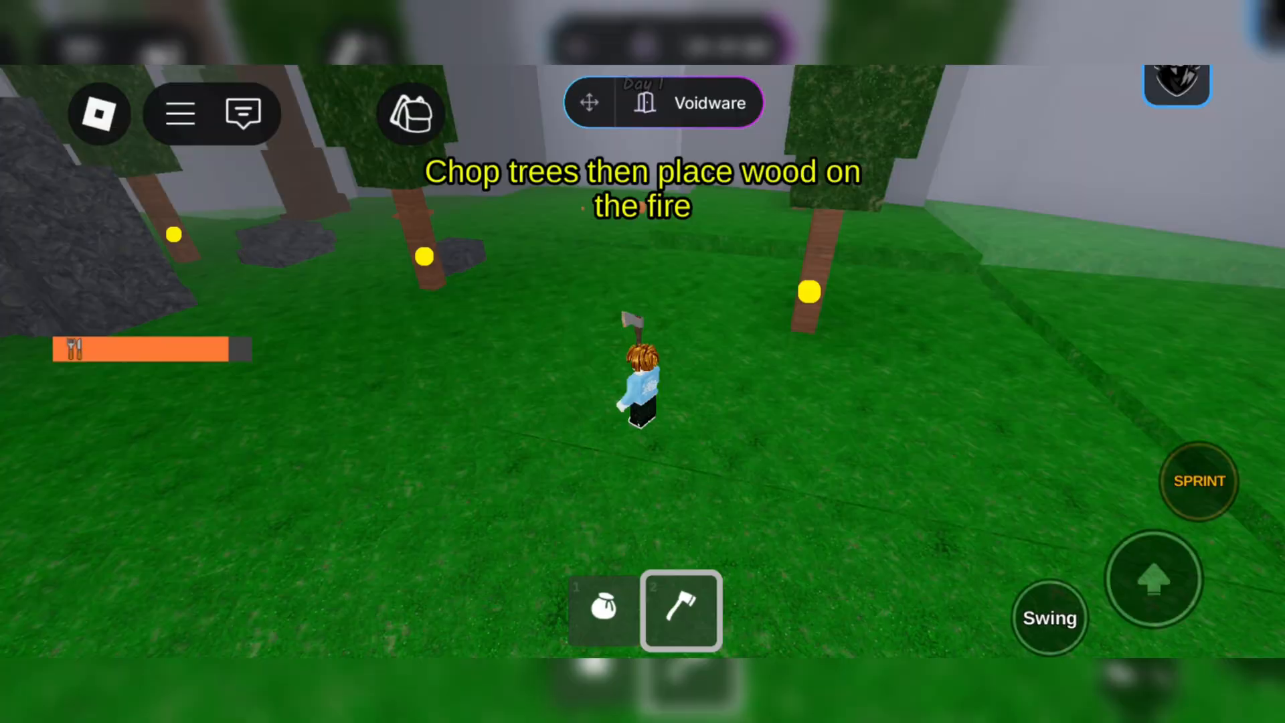
click(1049, 618)
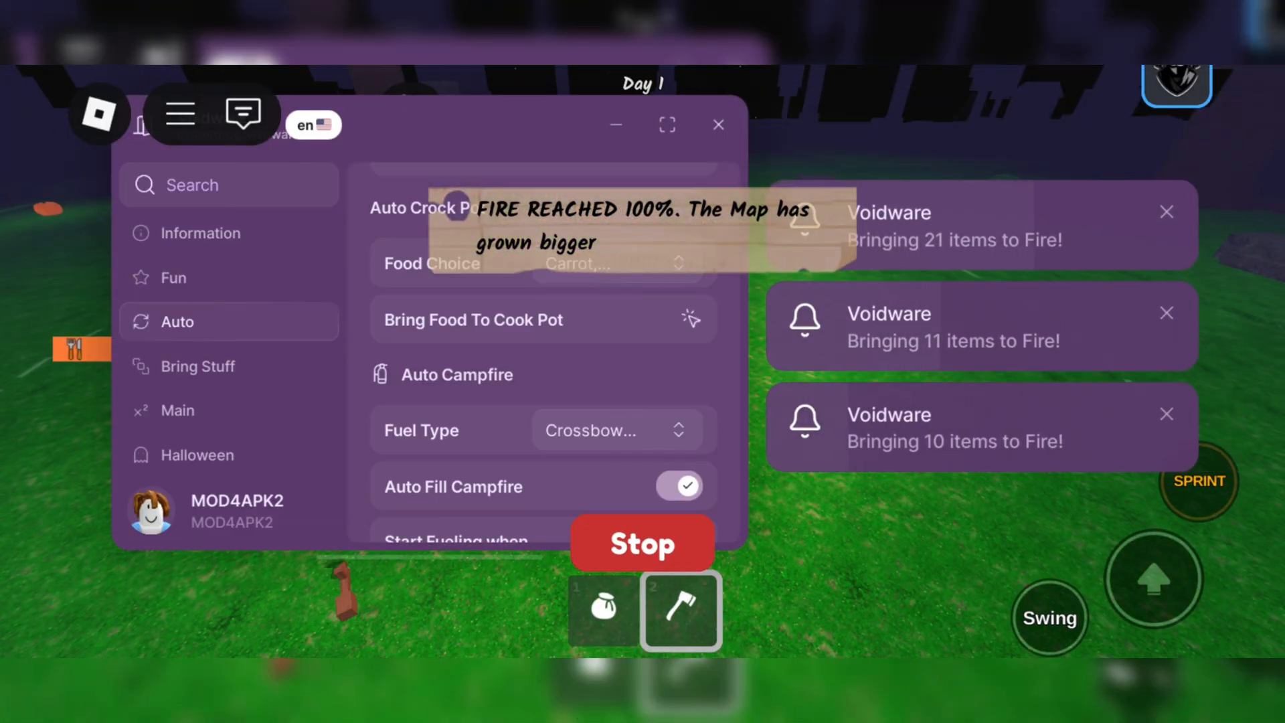
Return to the Main features section after the campfire reaches 100%
click(678, 485)
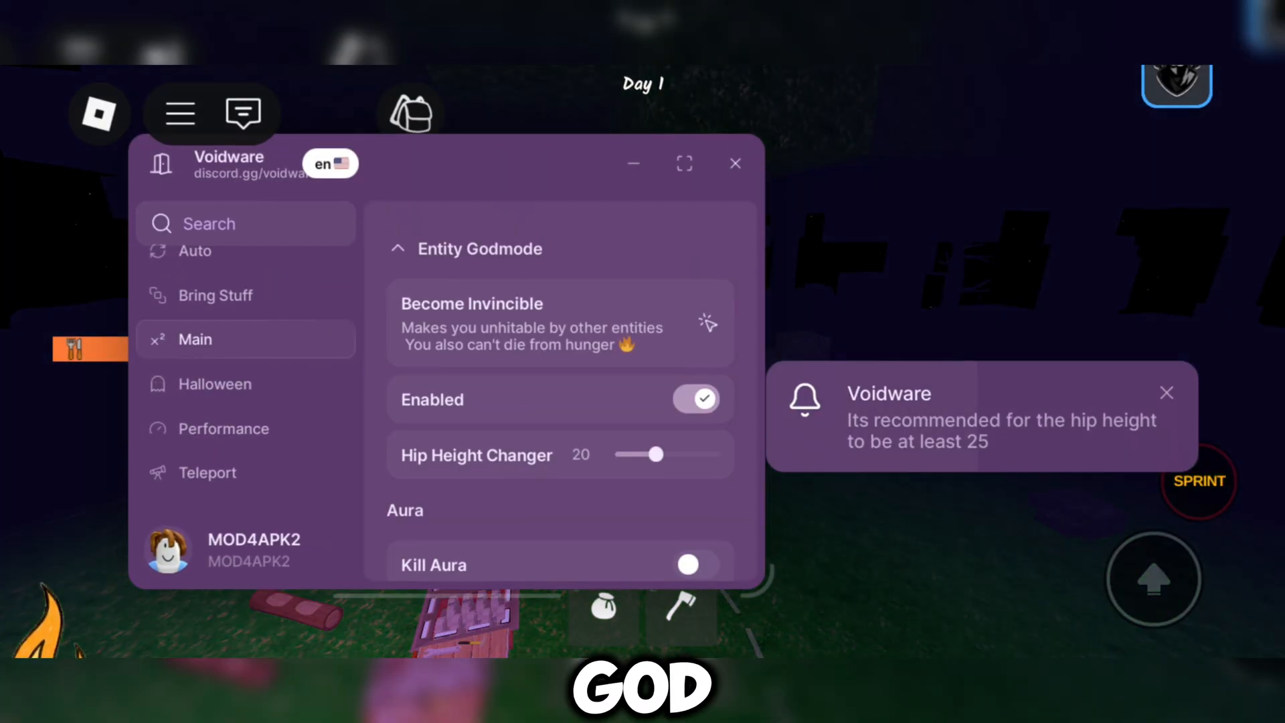
Raise Hip Height Changer from 20 to 42 and hide the menu while chopping continues
drag(660, 453, 700, 454)
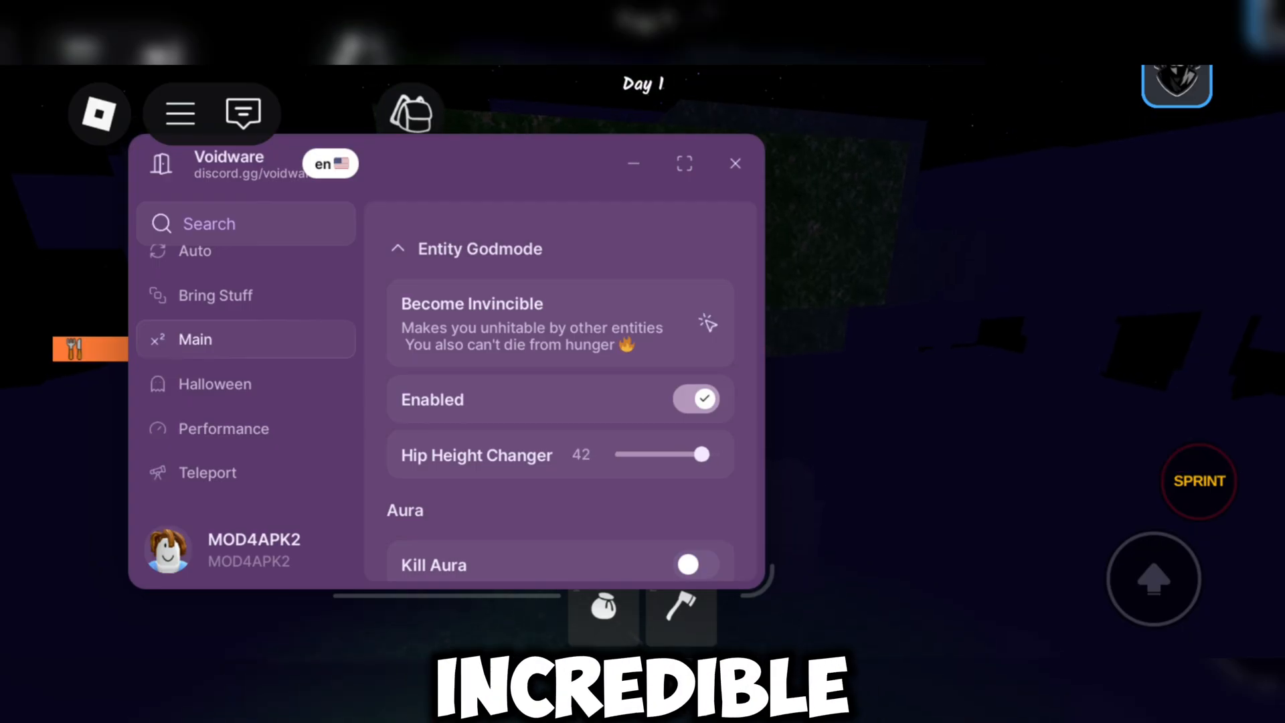
click(733, 164)
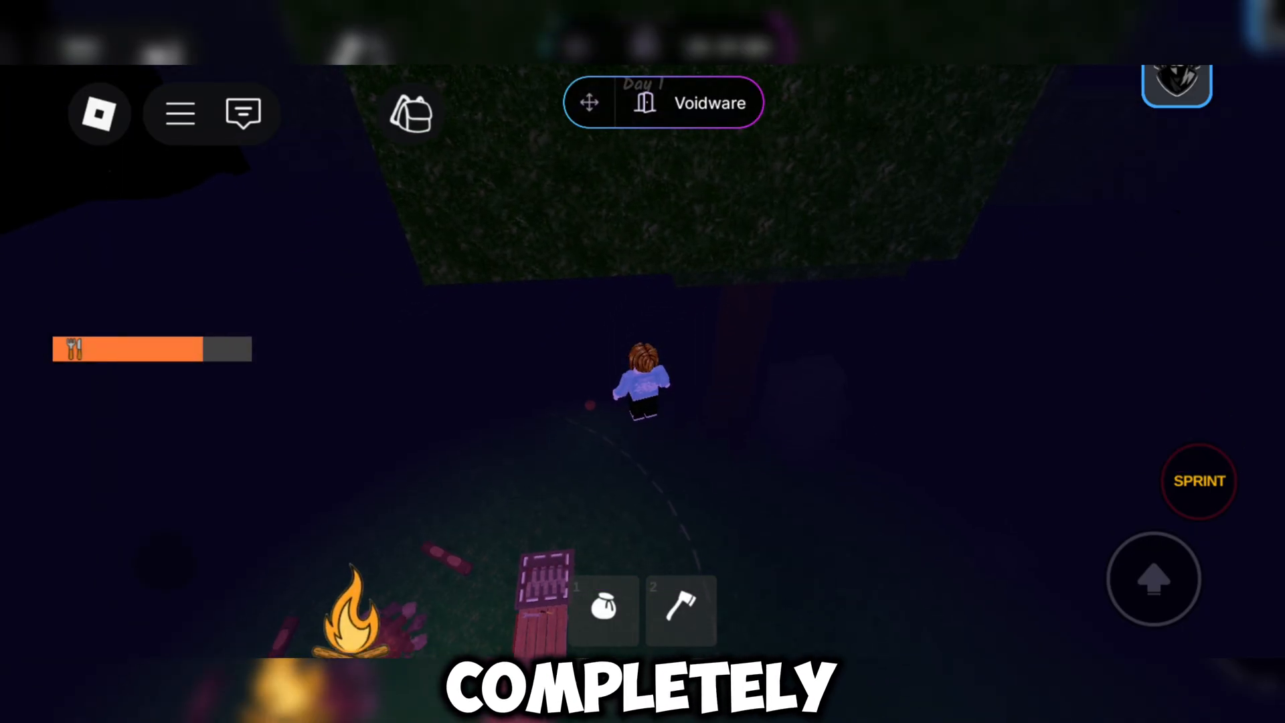
click(681, 611)
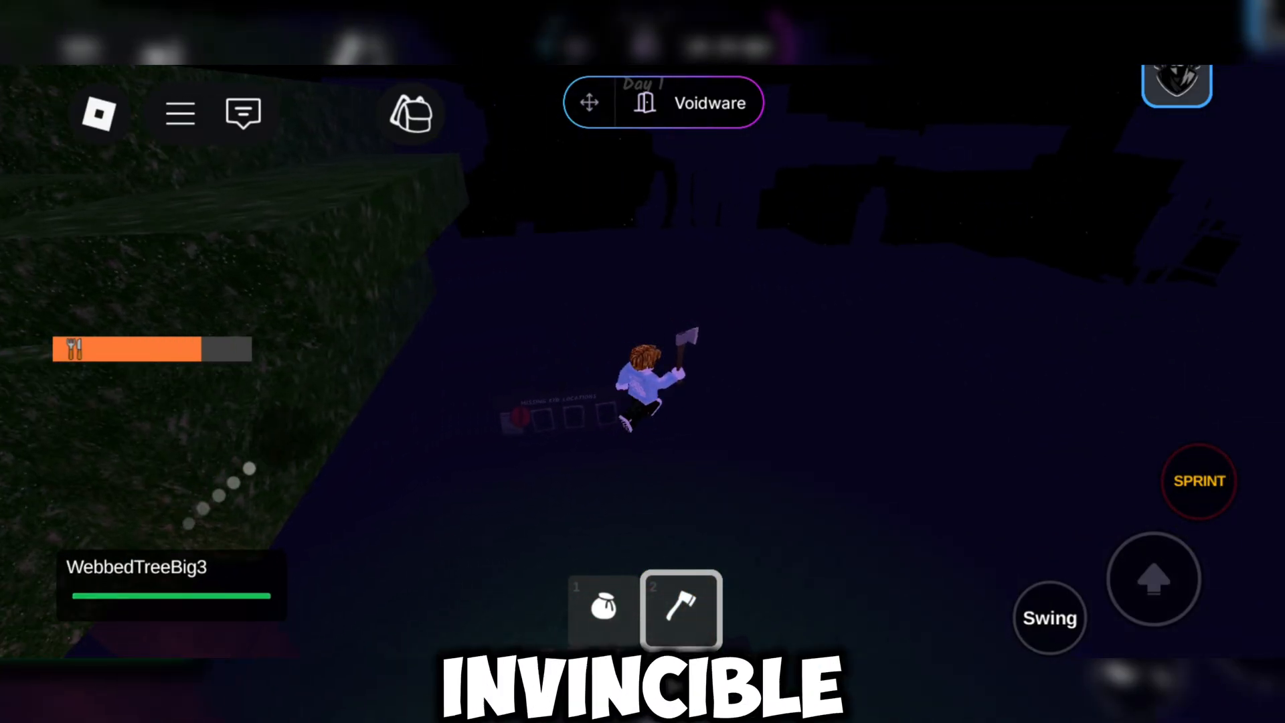
click(663, 103)
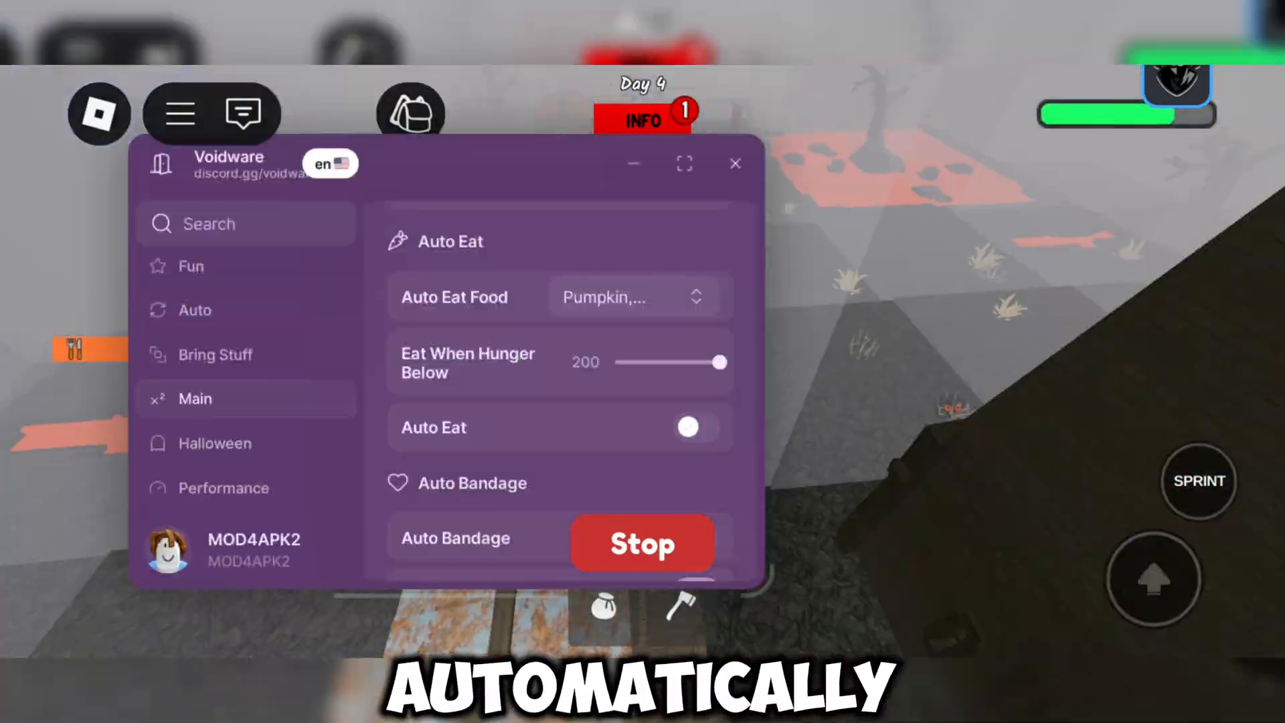
Switch on Auto Eat in Voidware's Main tab
click(631, 163)
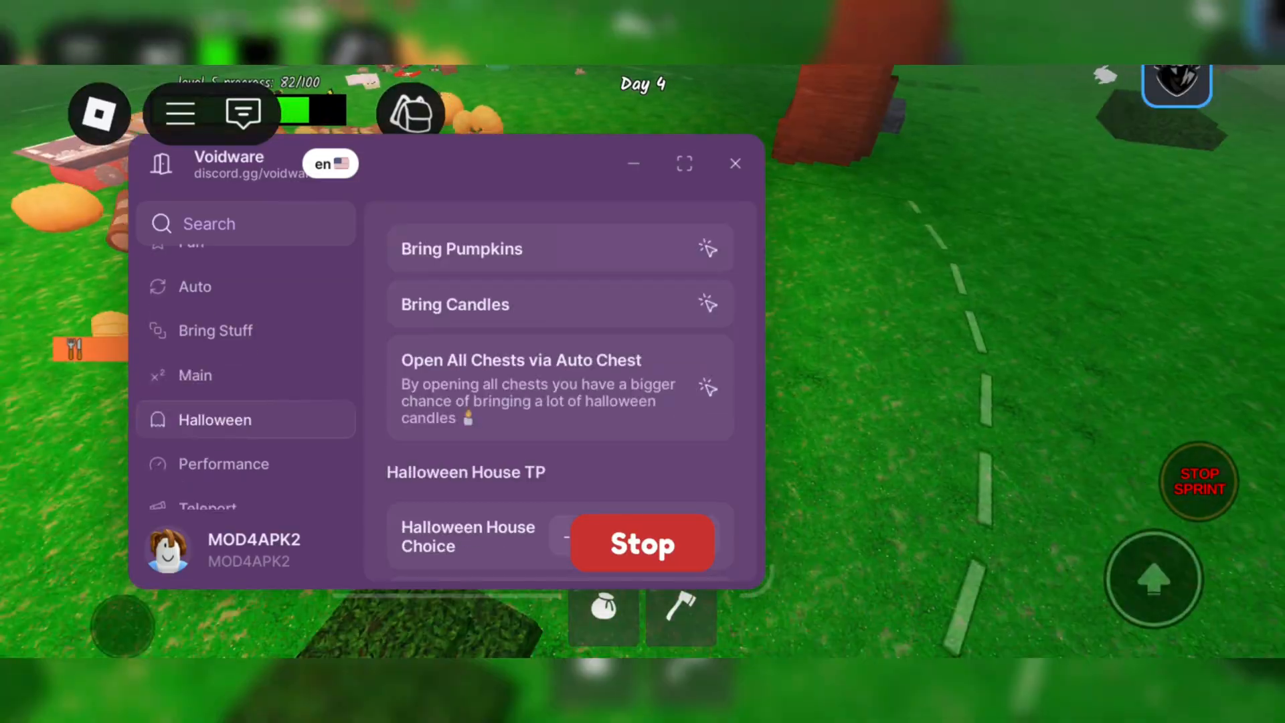
Select the target house in the Halloween House Choice dropdown
click(557, 249)
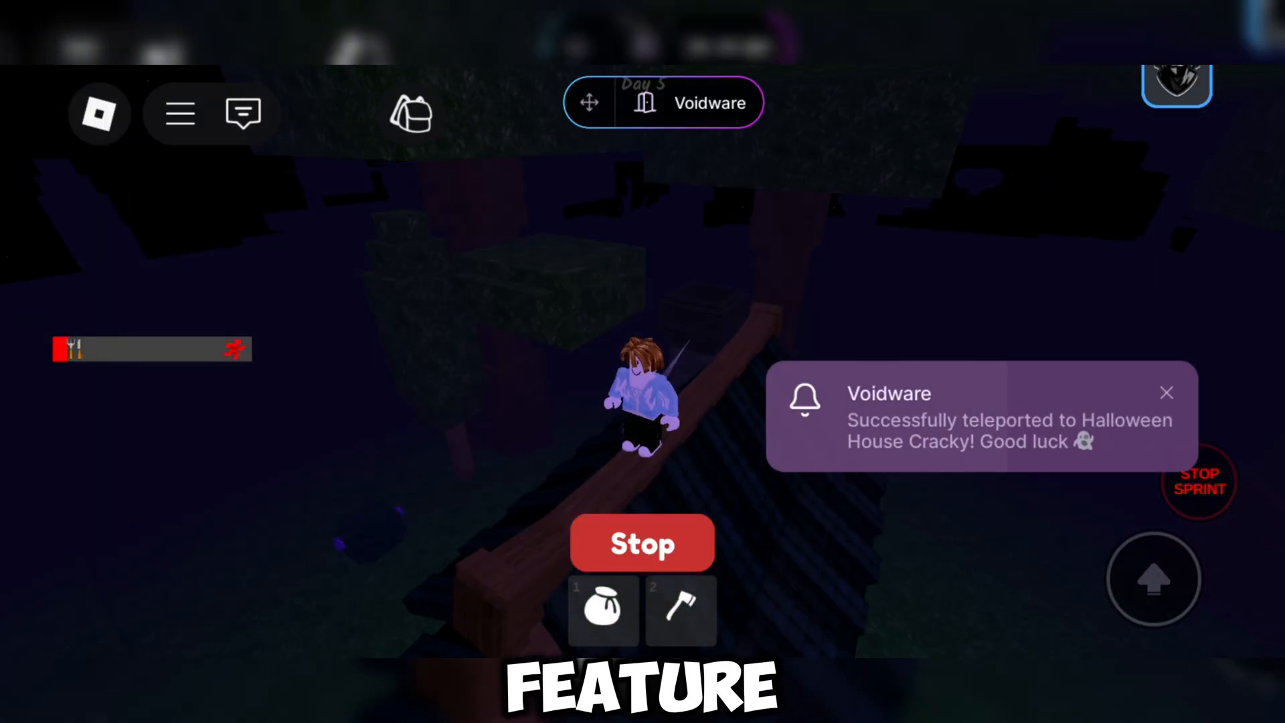
Teleport the character to Halloween House Cracky
click(604, 610)
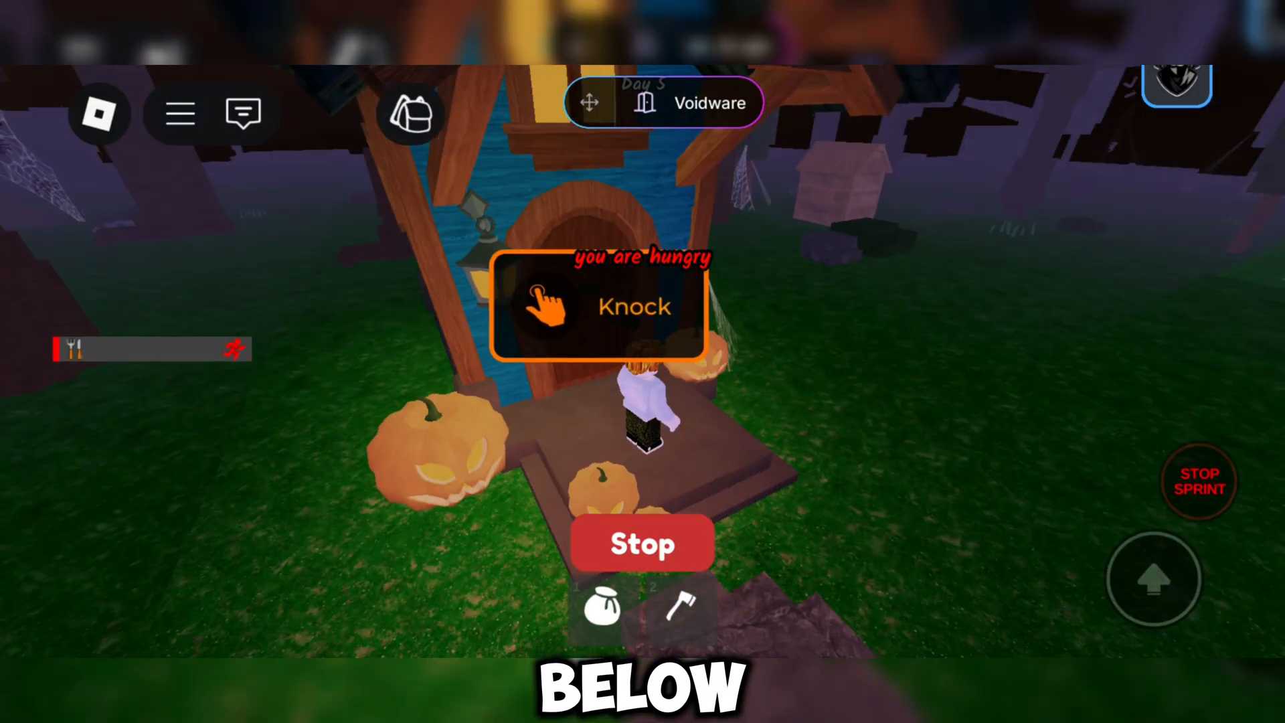
Knock on the Halloween house door, which says to come back at night
click(598, 306)
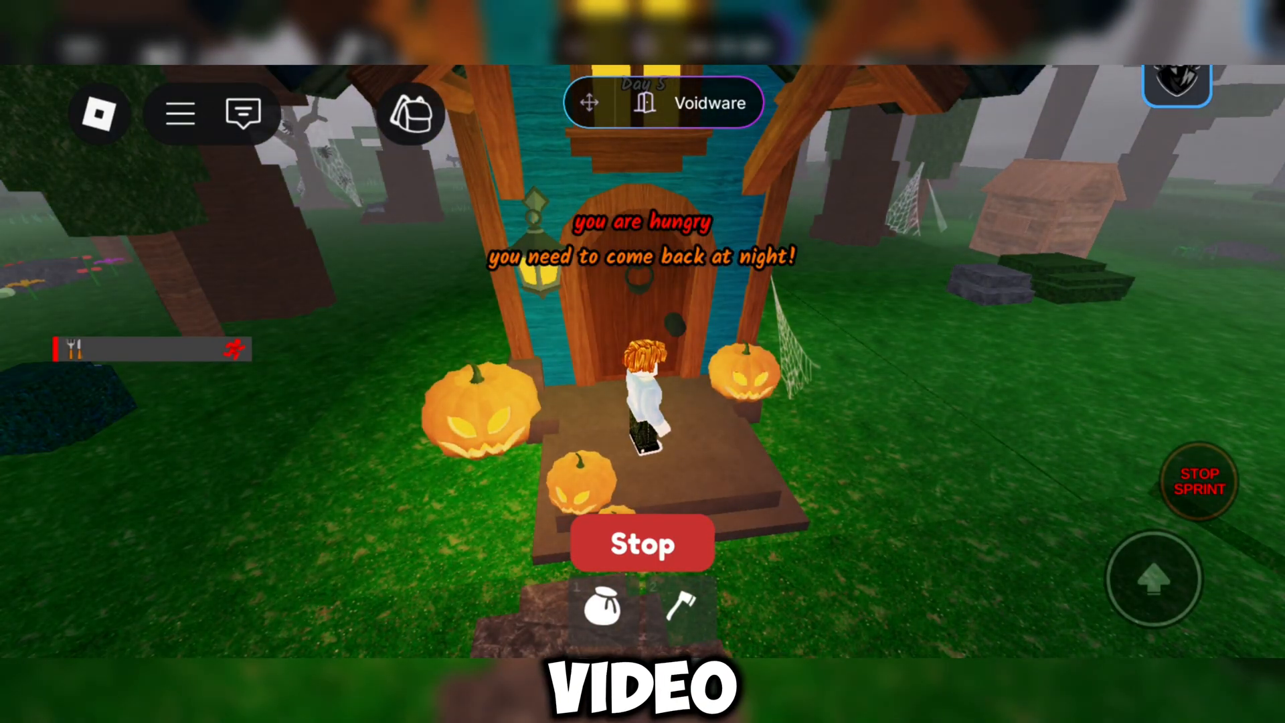